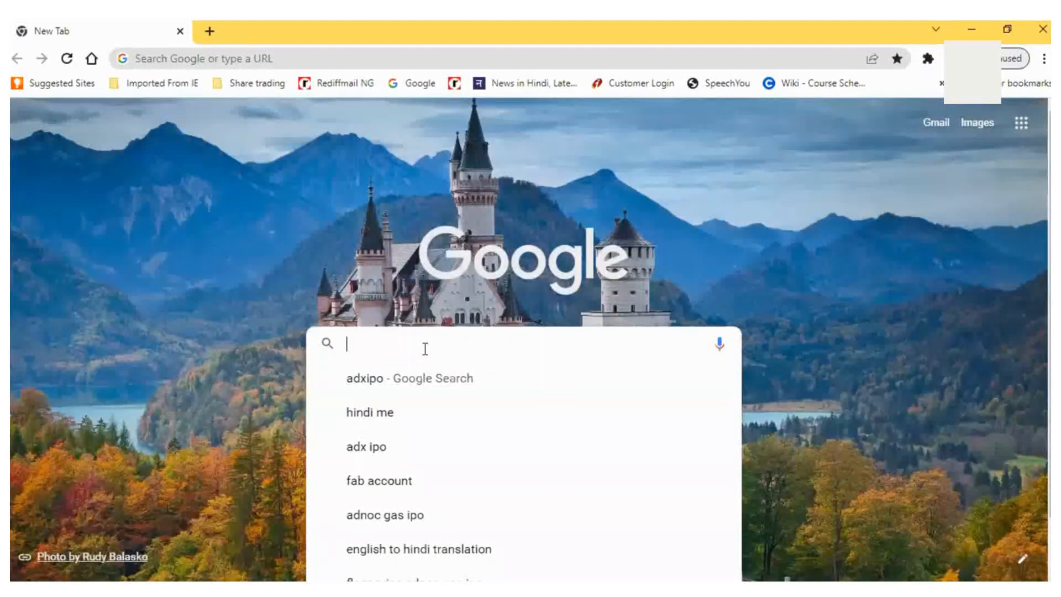
Step: Search Google for 'FAB bank' to find First Abu Dhabi Bank's sites
left_click(379, 481)
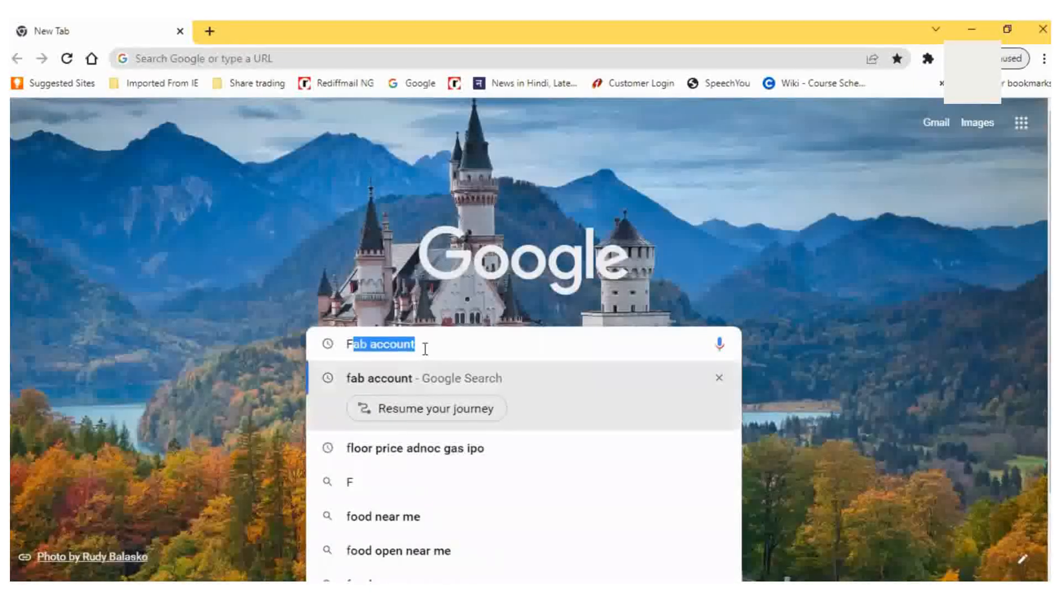
type("FAB")
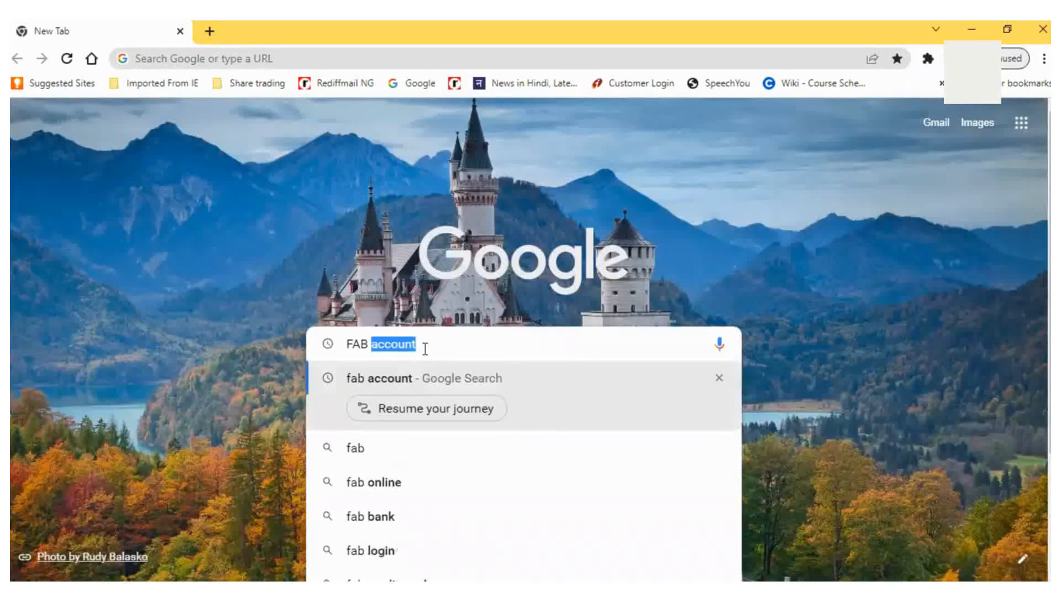
type("bank")
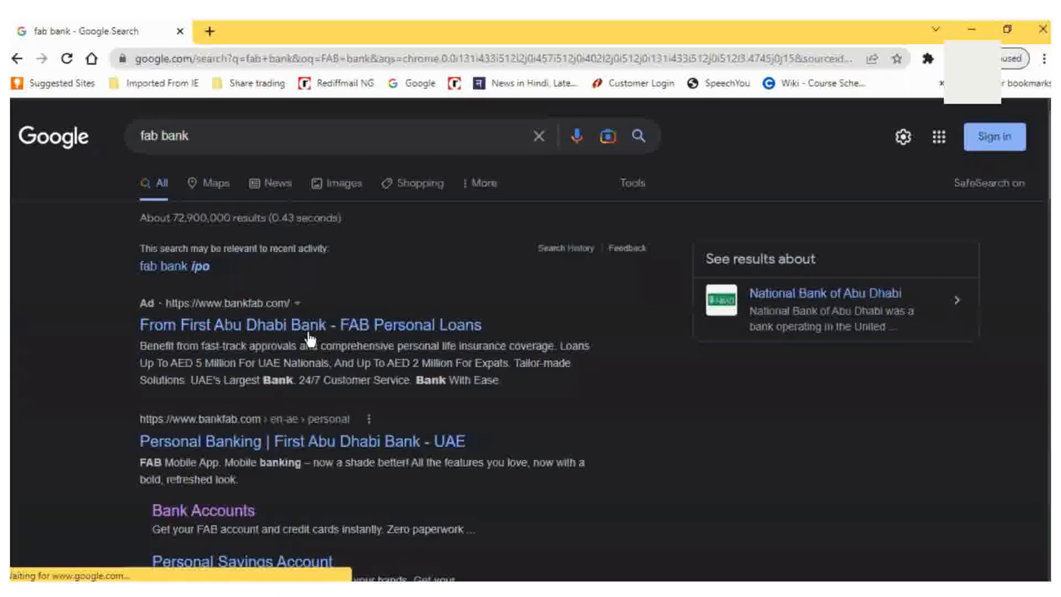
Step: Go from the First Abu Dhabi Bank result to its Personal Online Banking (UAE) sign-in page
left_click(310, 325)
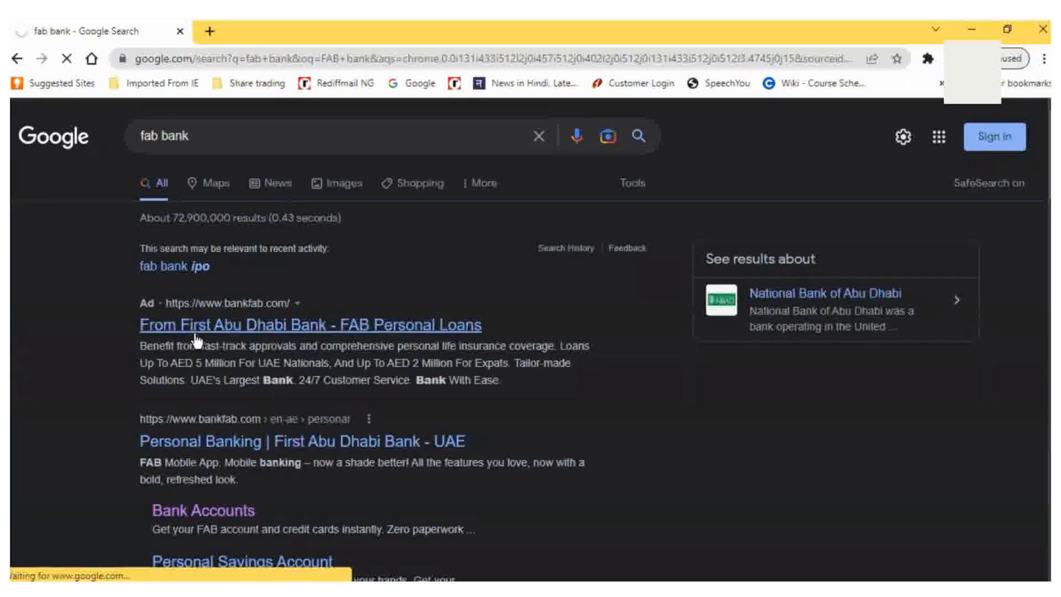
left_click(309, 325)
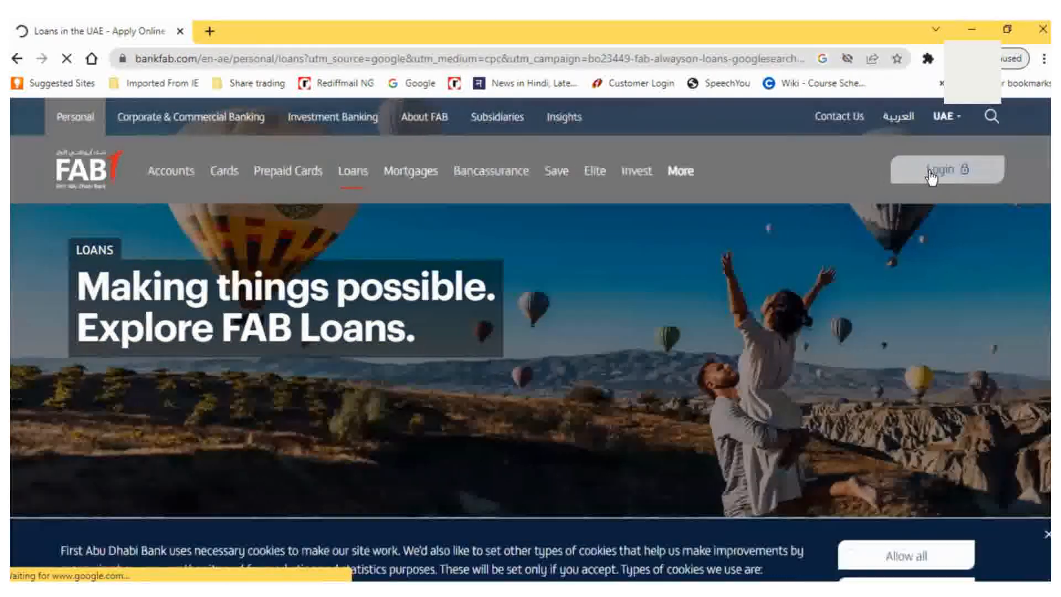
left_click(944, 168)
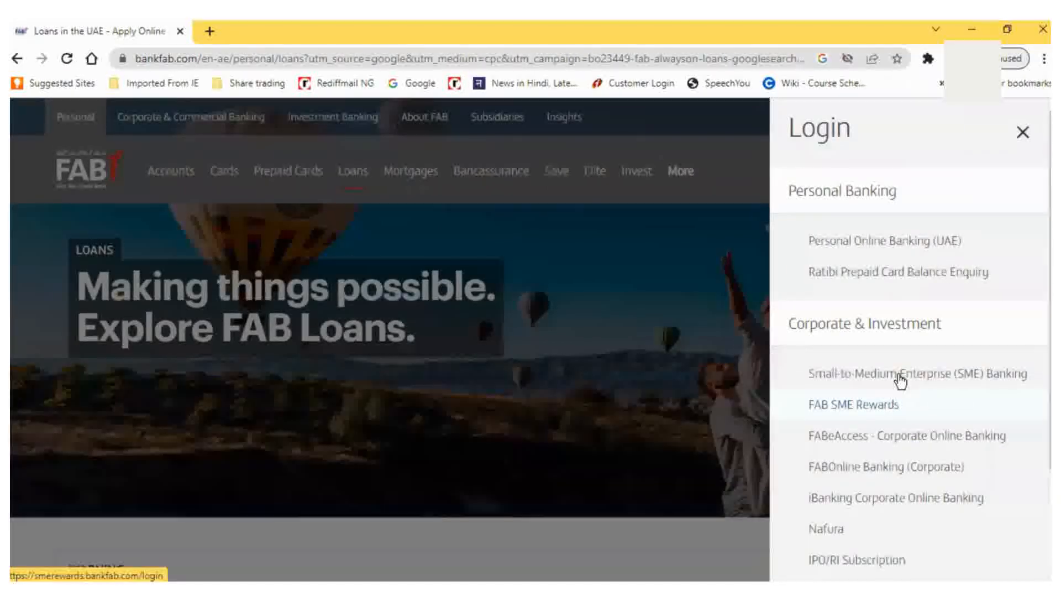
left_click(872, 240)
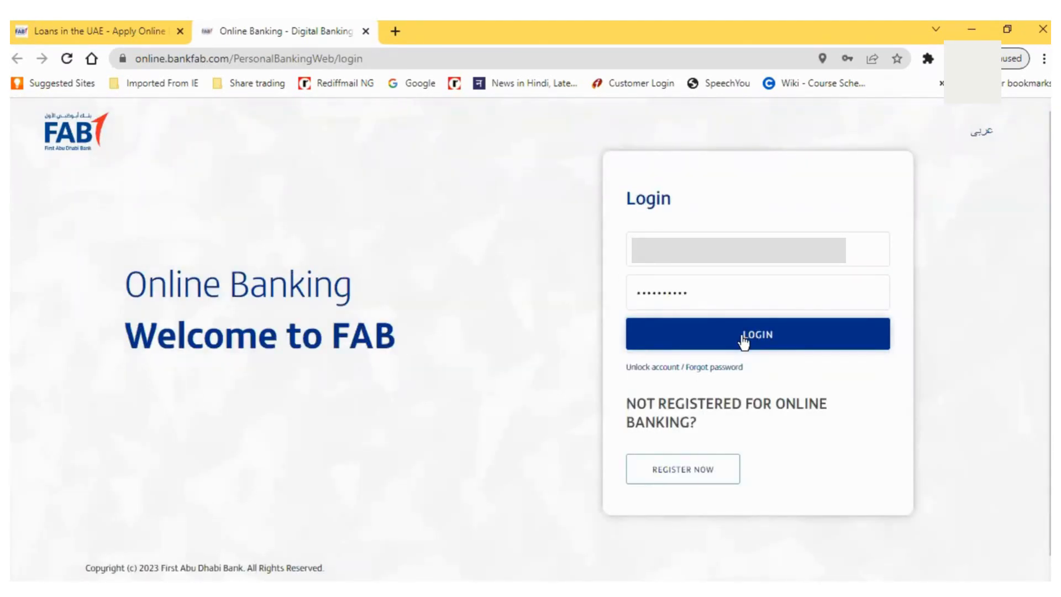
Step: Sign in with the saved credentials and reach the dashboard's Transfer Money panel
left_click(756, 334)
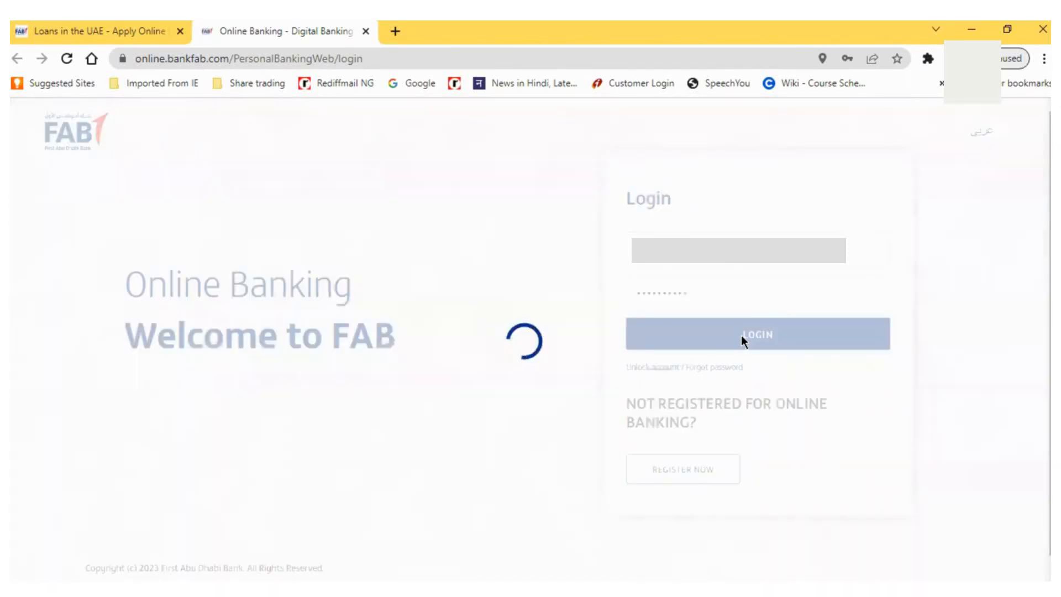
left_click(756, 333)
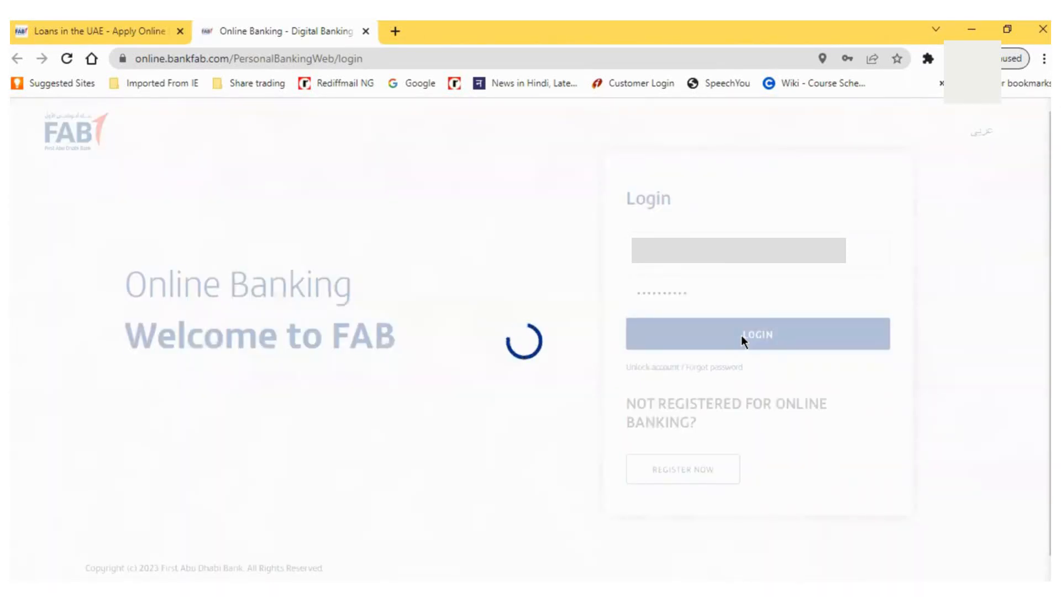
left_click(757, 334)
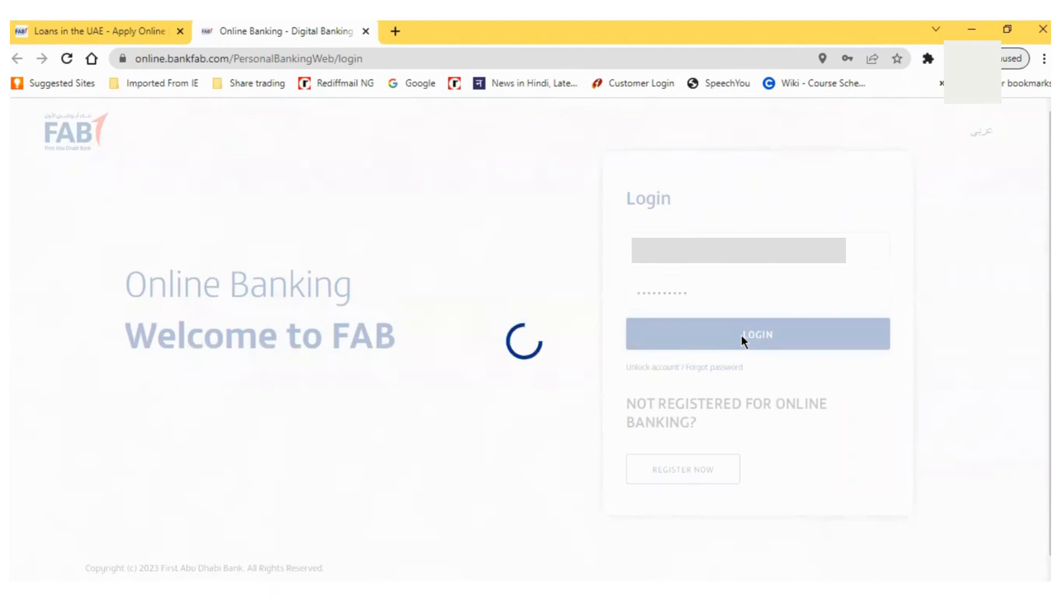
left_click(756, 334)
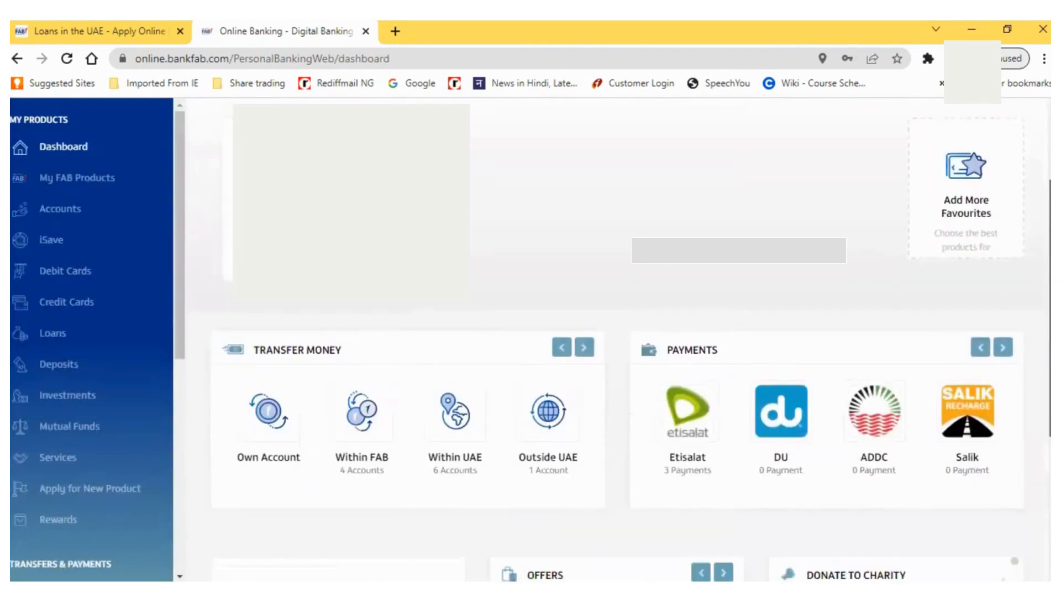
scroll("down", 3)
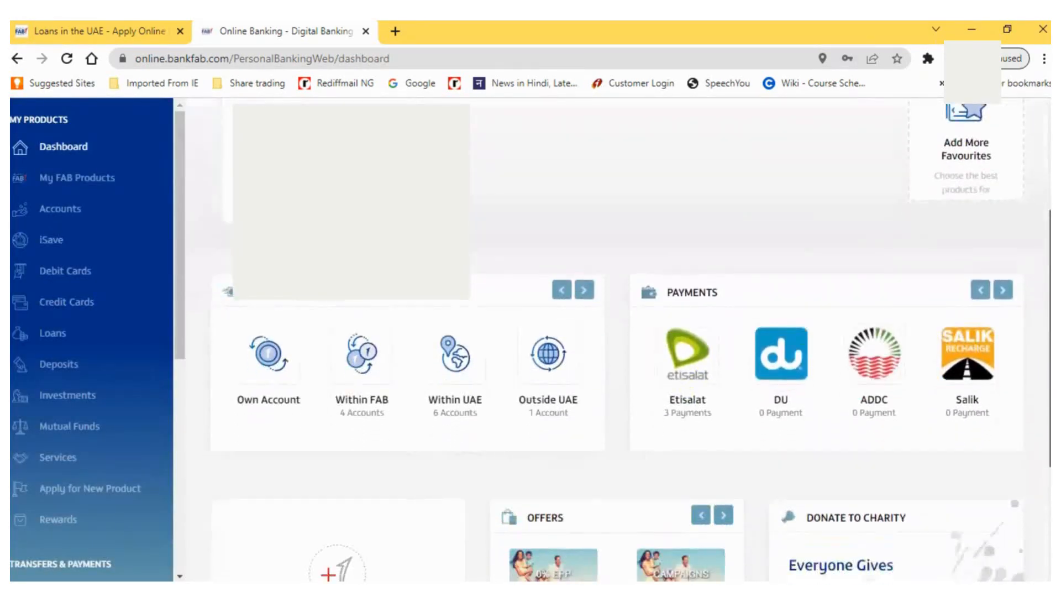
scroll("down", 3)
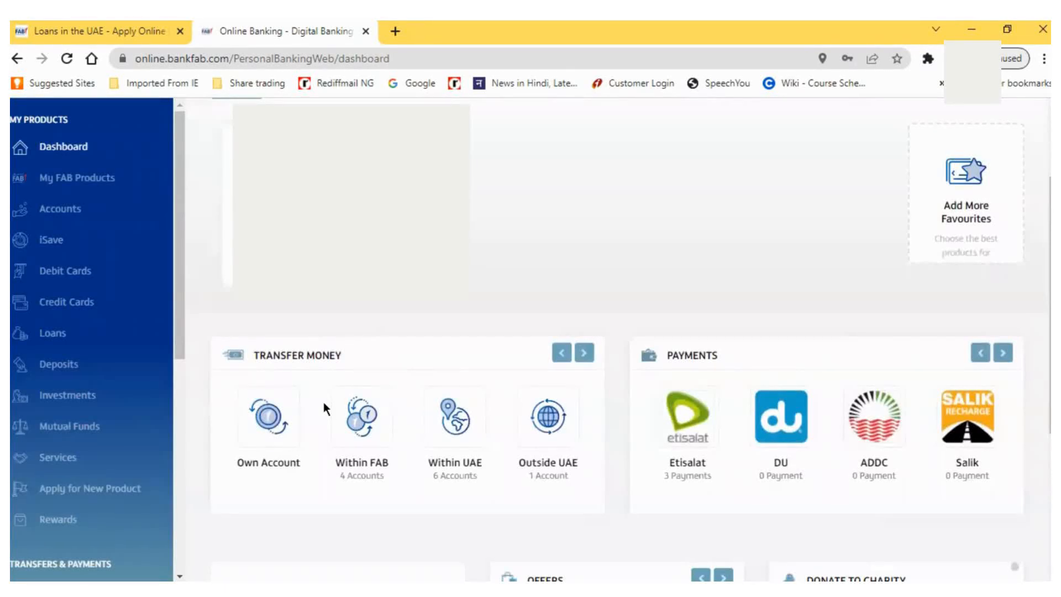
mouse_move(348, 432)
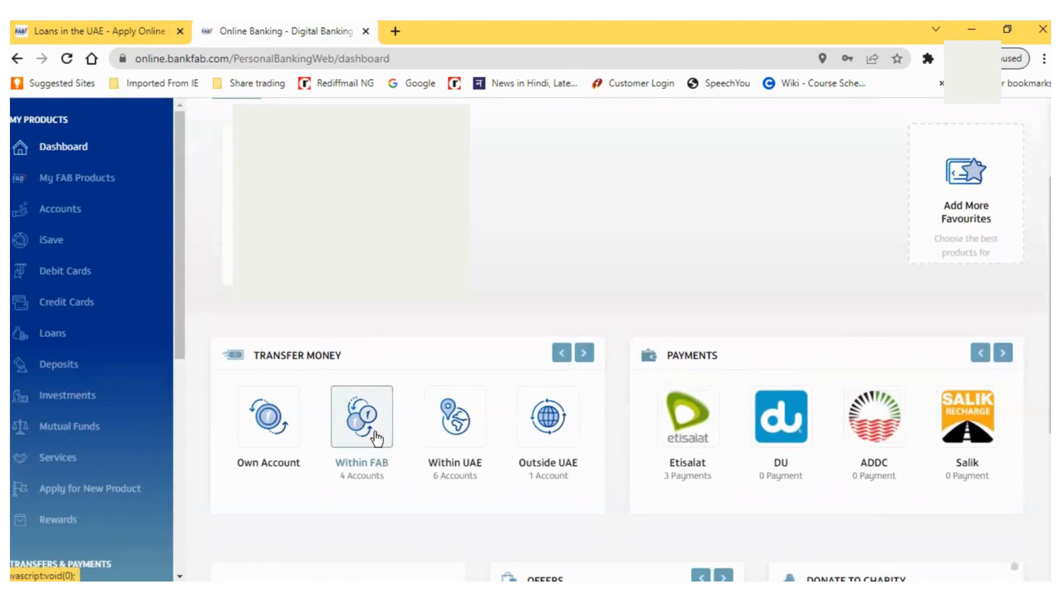
Step: Start a Within FAB transfer to set up a new beneficiary
left_click(360, 418)
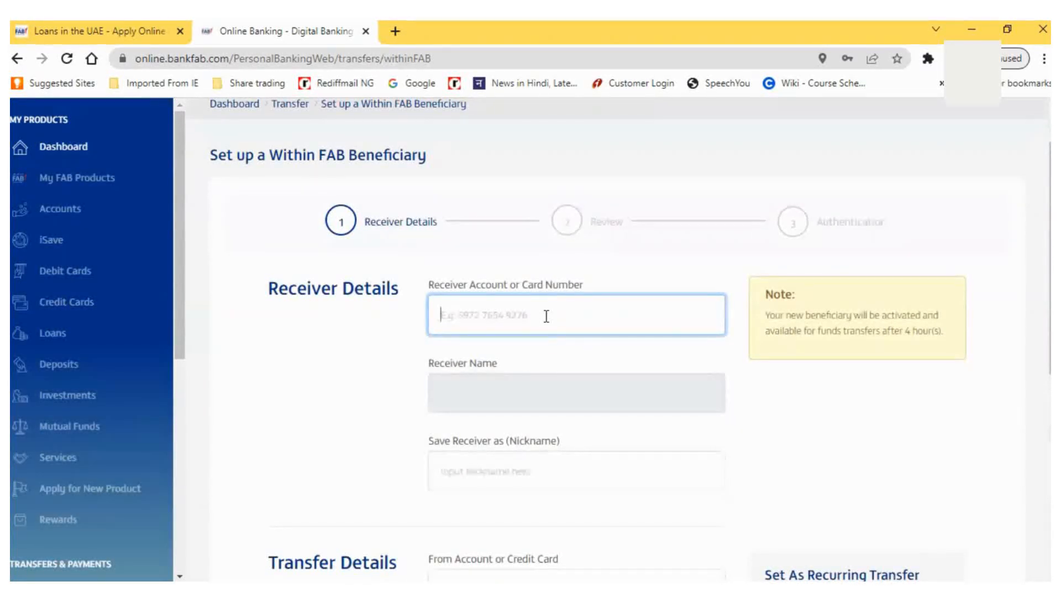
left_click(575, 394)
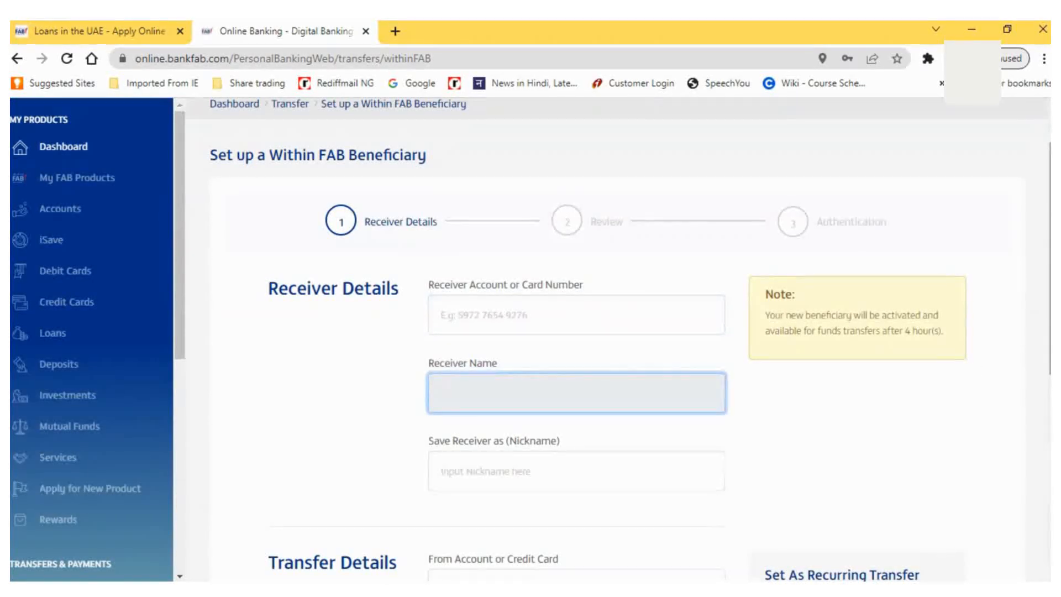
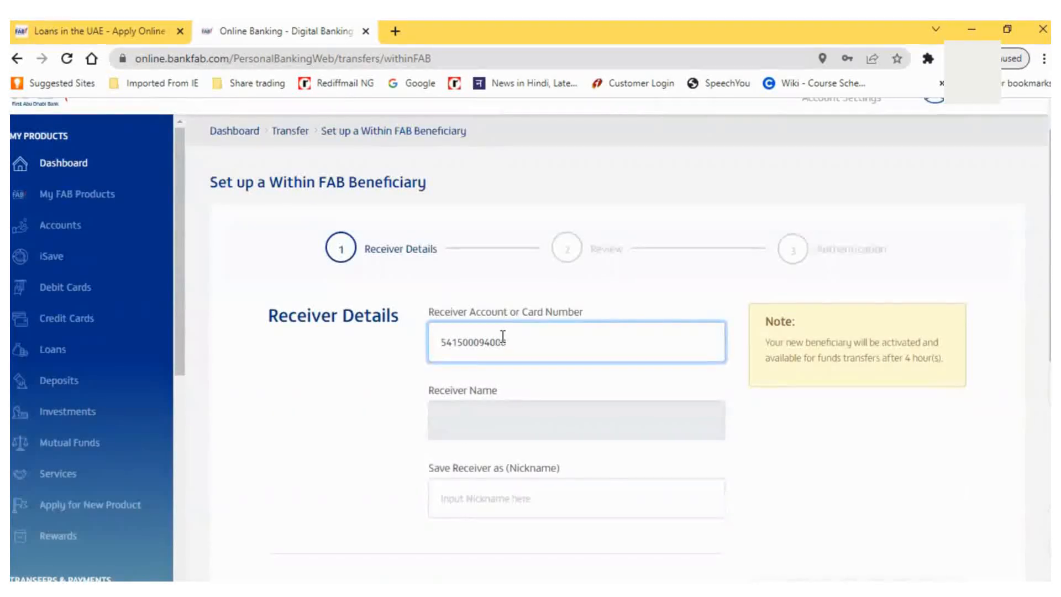
type("1436")
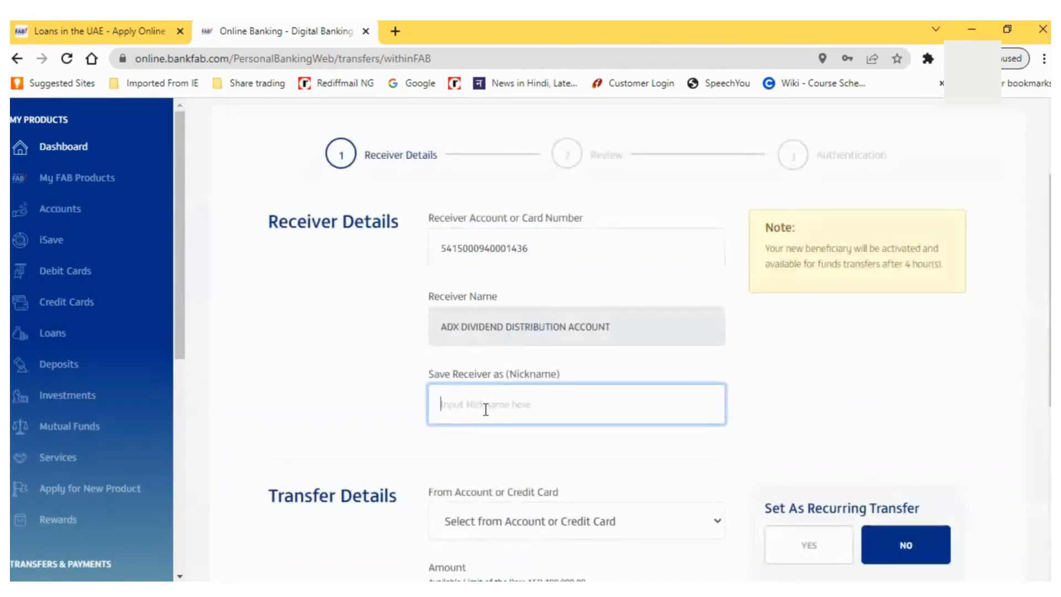
type("A")
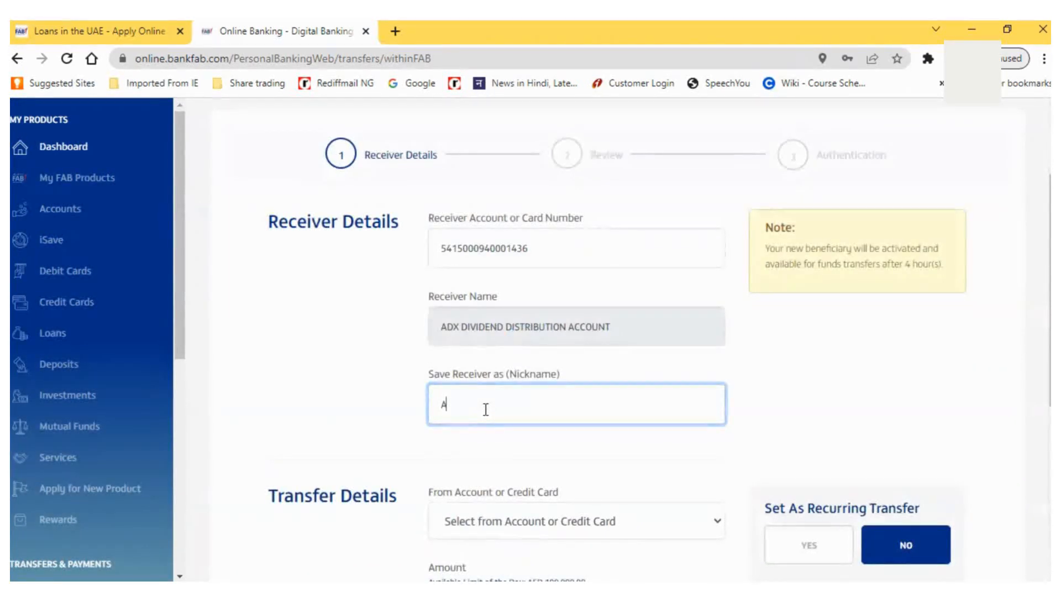
type("DNOC")
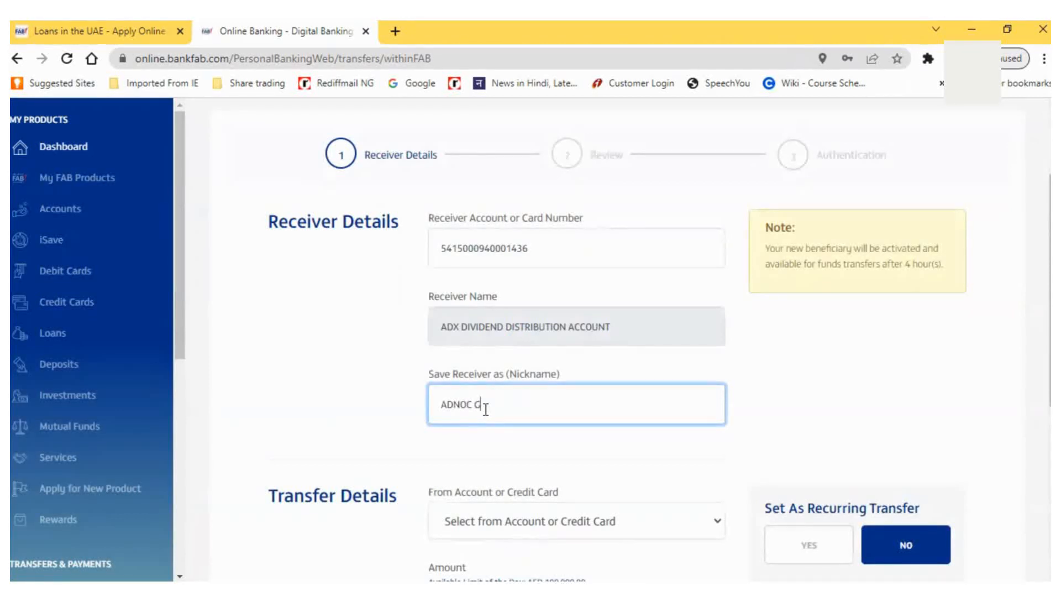
type("Ga")
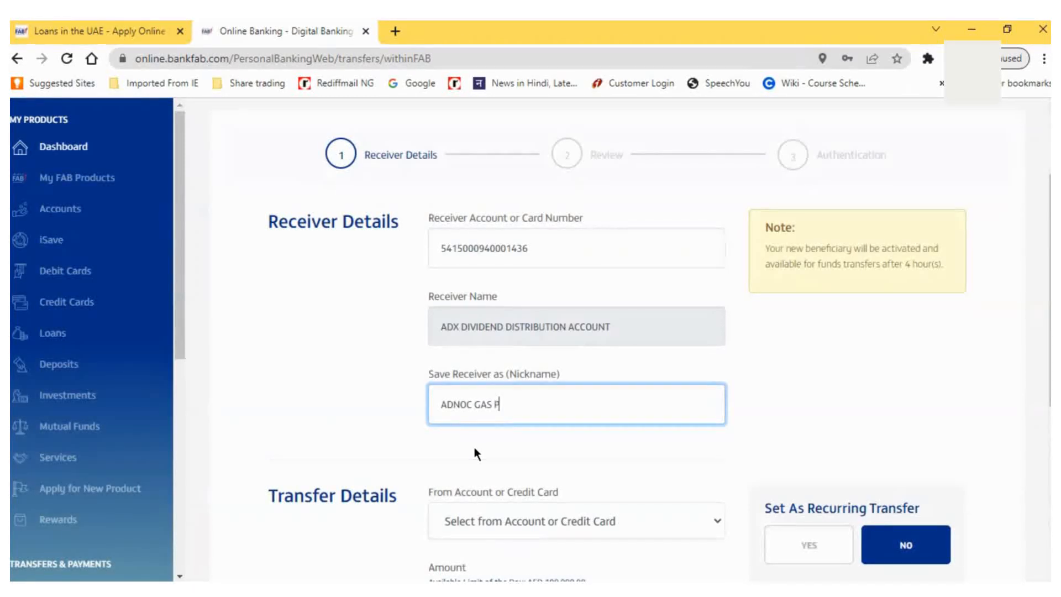
type("L")
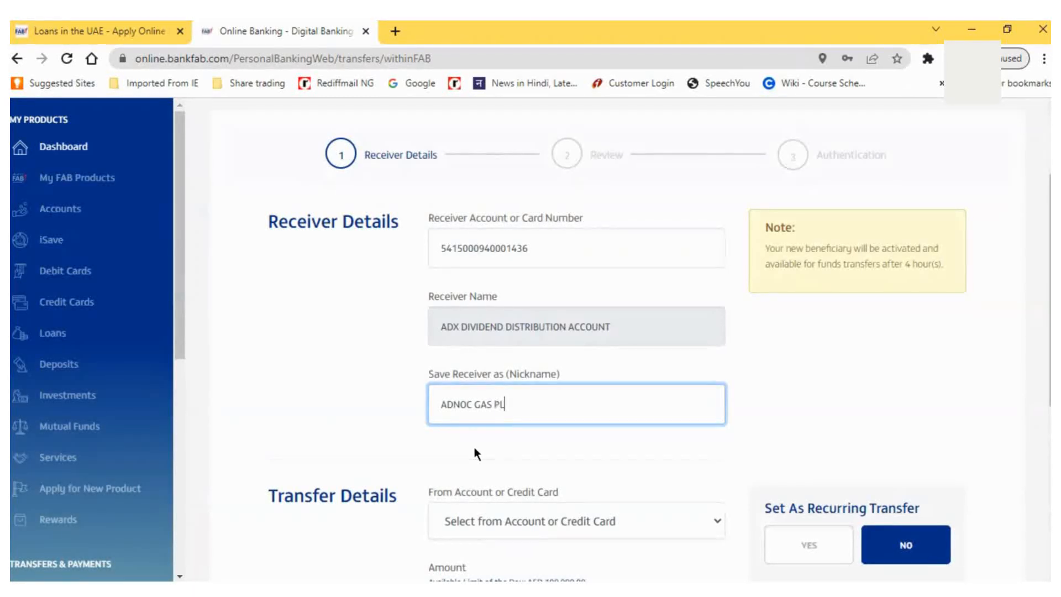
type("C (")
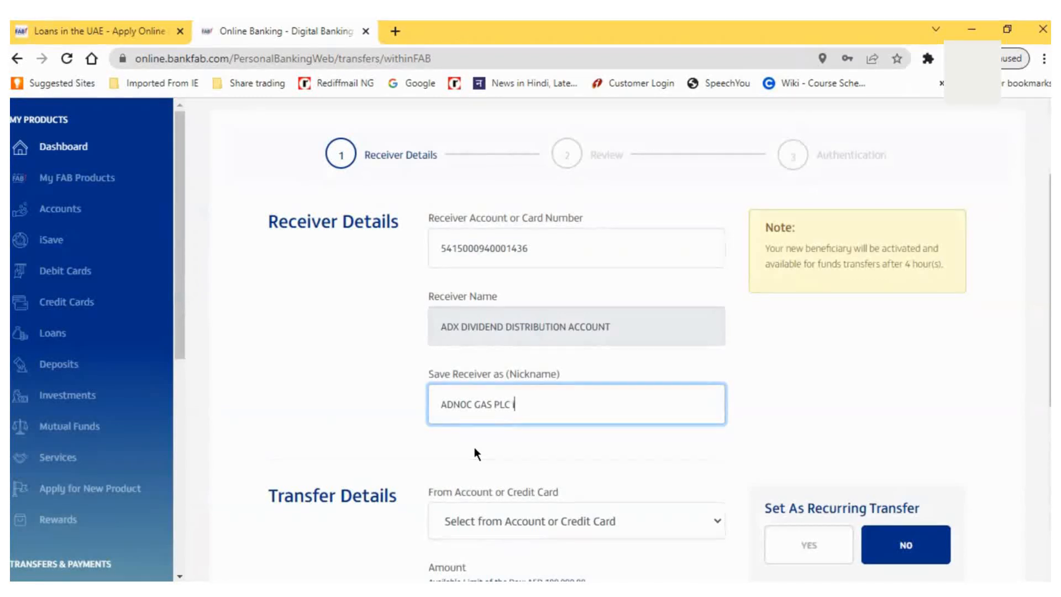
type("IPO")
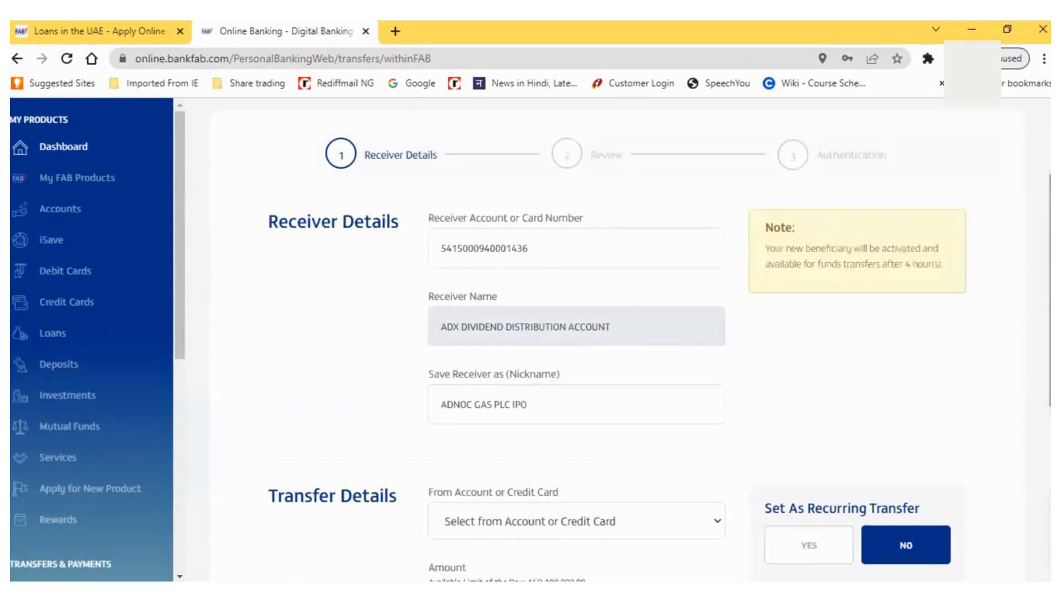
Step: Fill the source account, amount, date 25/02/2023 and description ADNOC Gas ipo
scroll("down", 3)
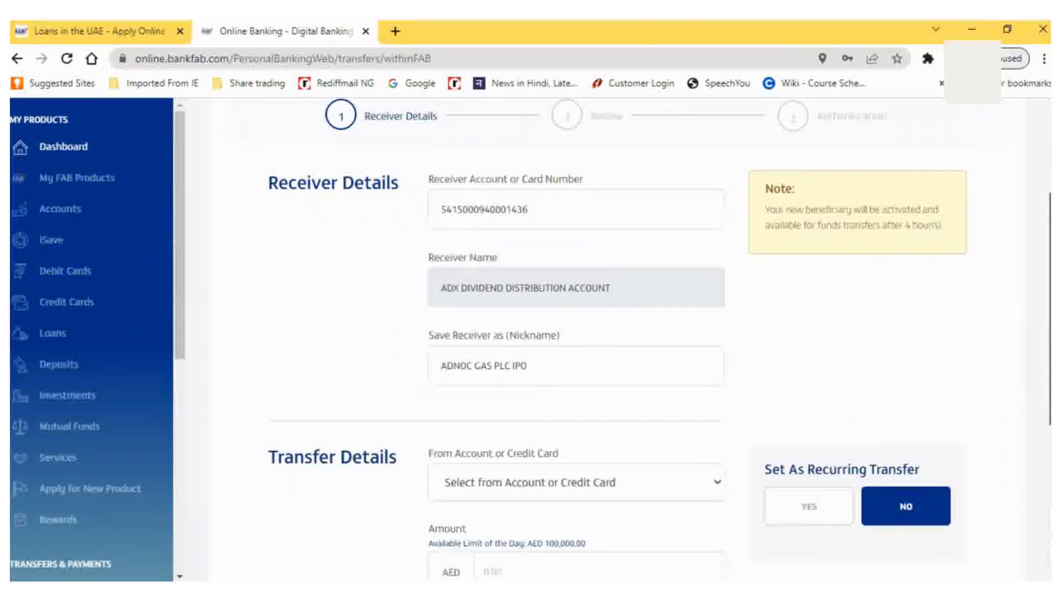
scroll("down", 3)
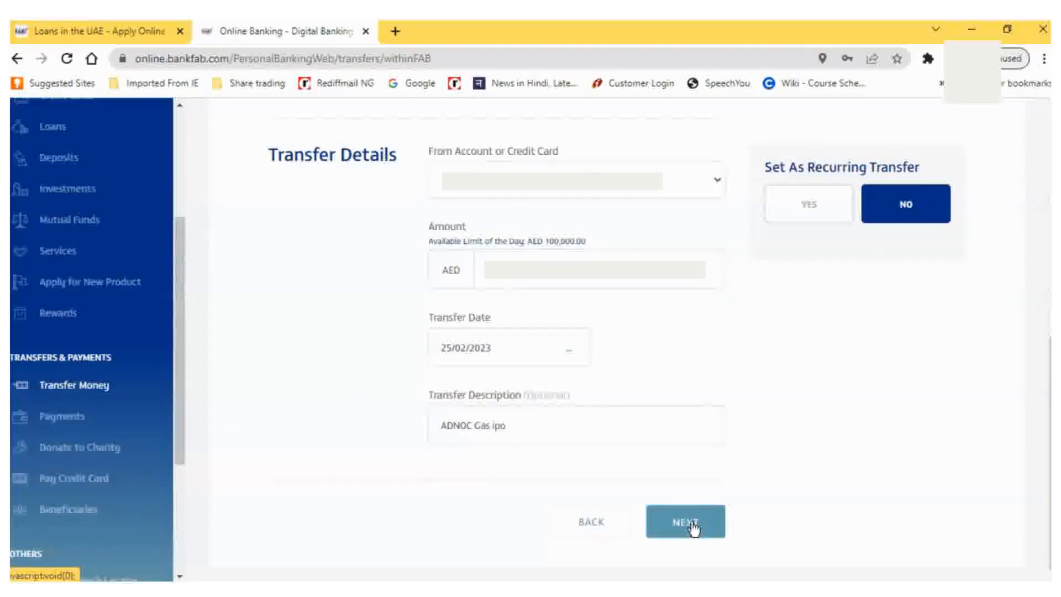
Step: Proceed to the review summary and confirm the transfer to the new beneficiary
left_click(684, 521)
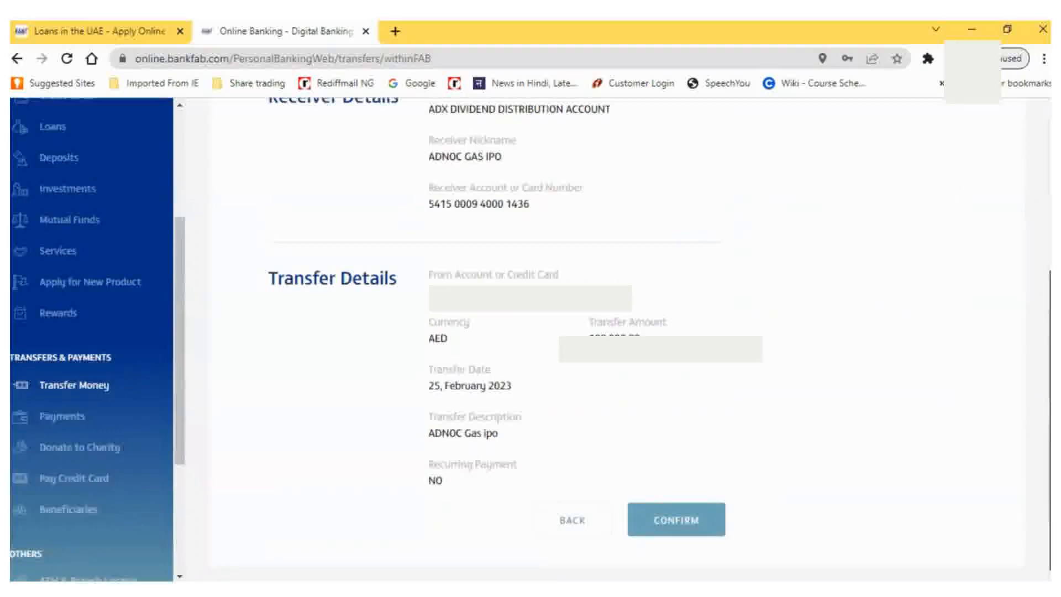
left_click(677, 519)
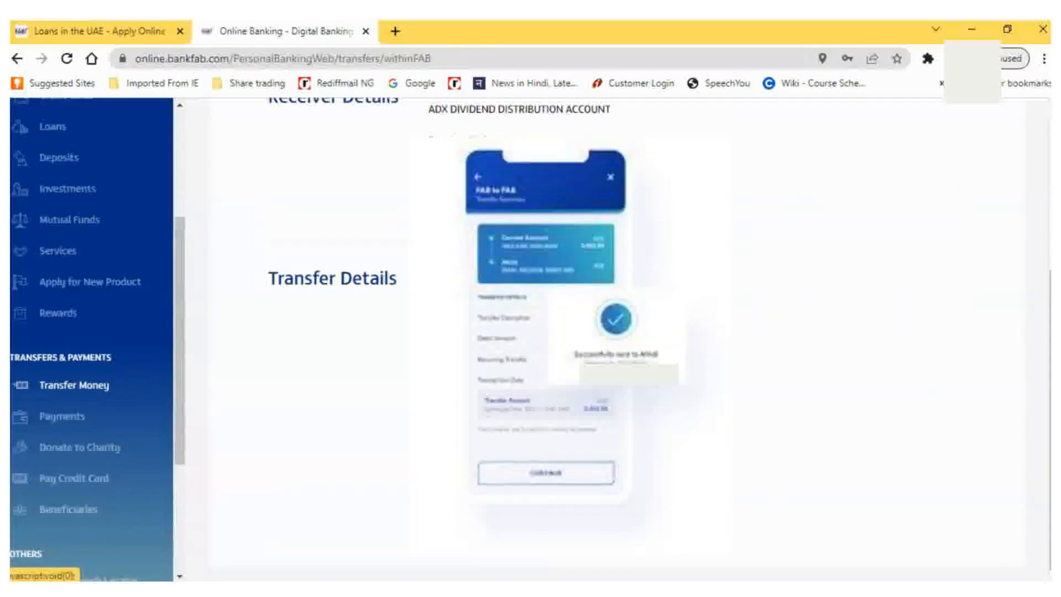